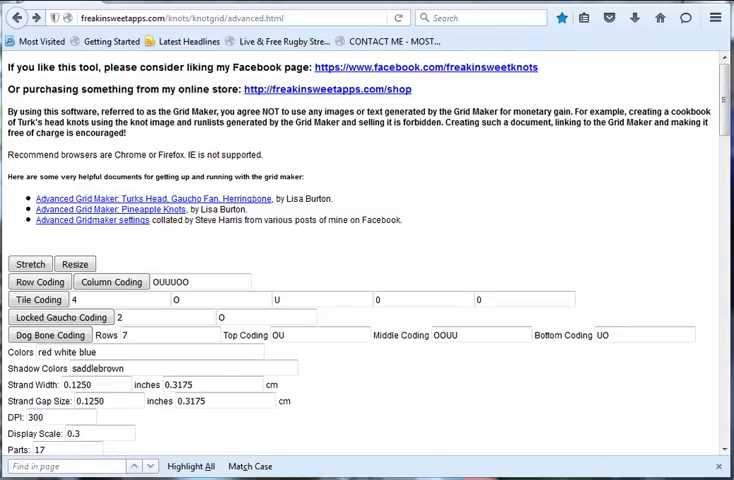
Step: Zoom in and scroll through the grid page to review the current tying instructions
{"action": "key", "text": "ctrl+plus"}
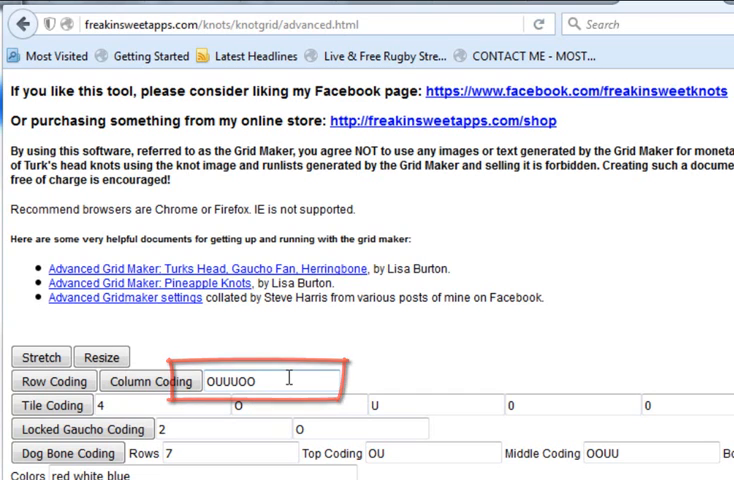
{"action": "scroll", "scroll_direction": "down", "scroll_amount": 3}
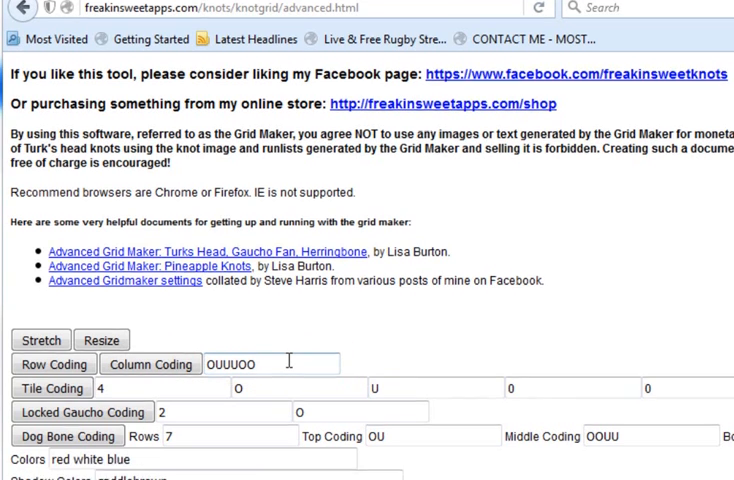
{"action": "scroll", "scroll_direction": "down", "scroll_amount": 3}
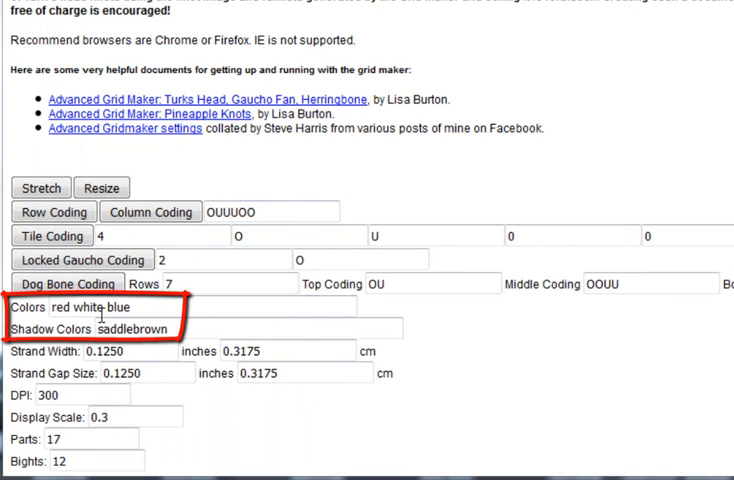
{"action": "mouse_move", "coordinate": [575, 383]}
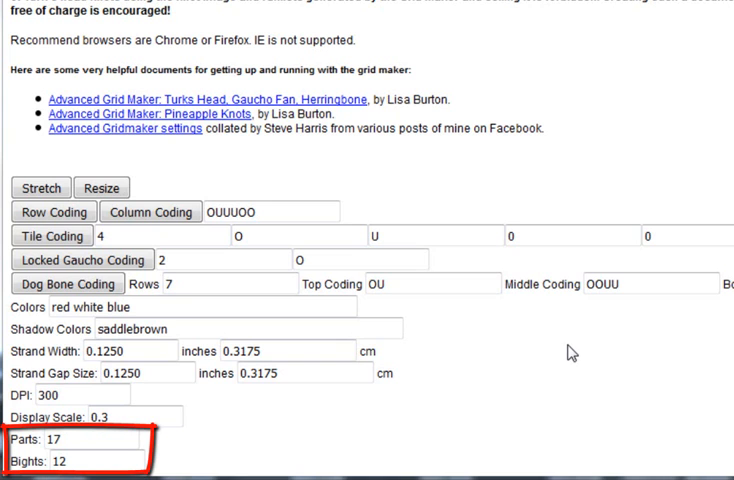
{"action": "scroll", "scroll_direction": "down", "scroll_amount": 3}
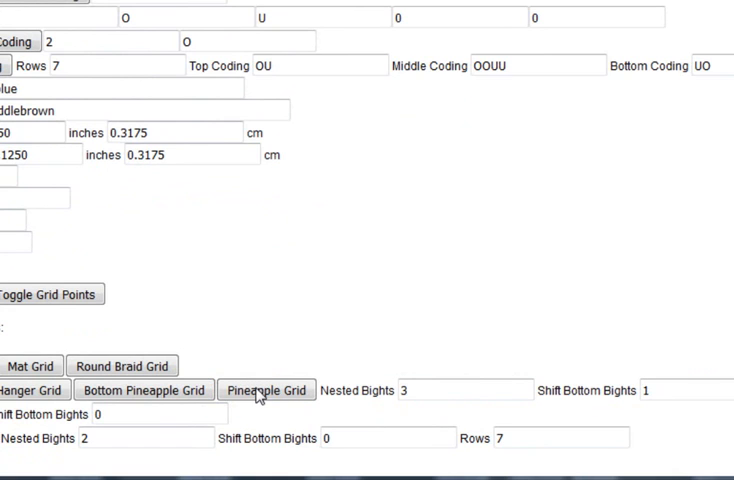
{"action": "scroll", "scroll_direction": "up", "scroll_amount": 3}
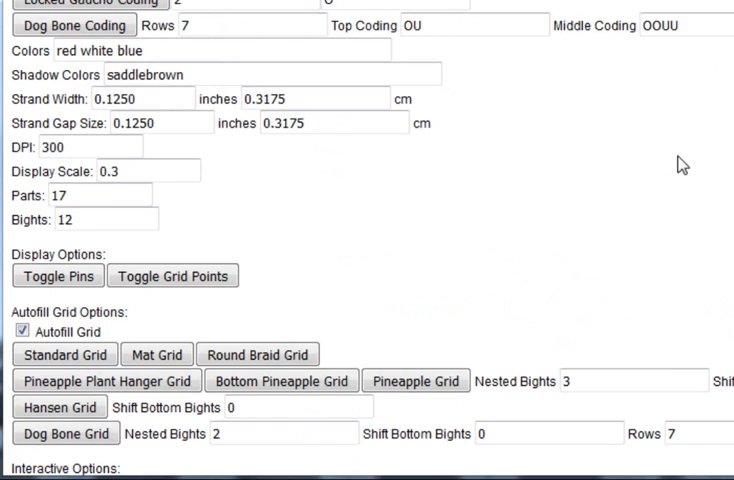
{"action": "left_click", "coordinate": [160, 123]}
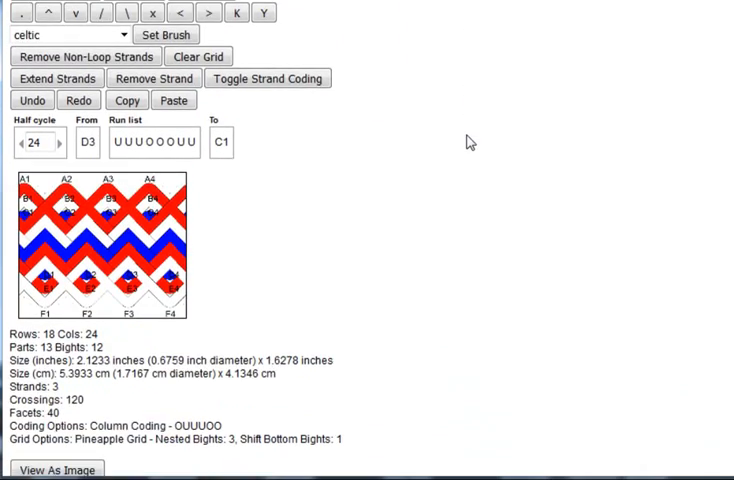
{"action": "scroll", "scroll_direction": "down", "scroll_amount": 3}
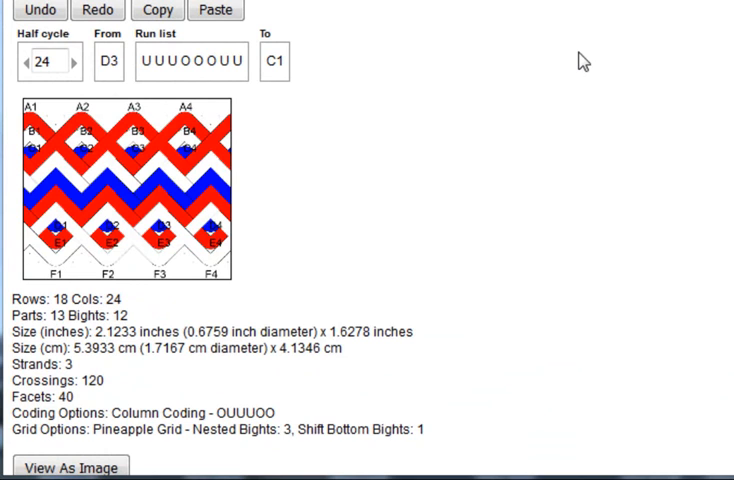
{"action": "scroll", "scroll_direction": "down", "scroll_amount": 3}
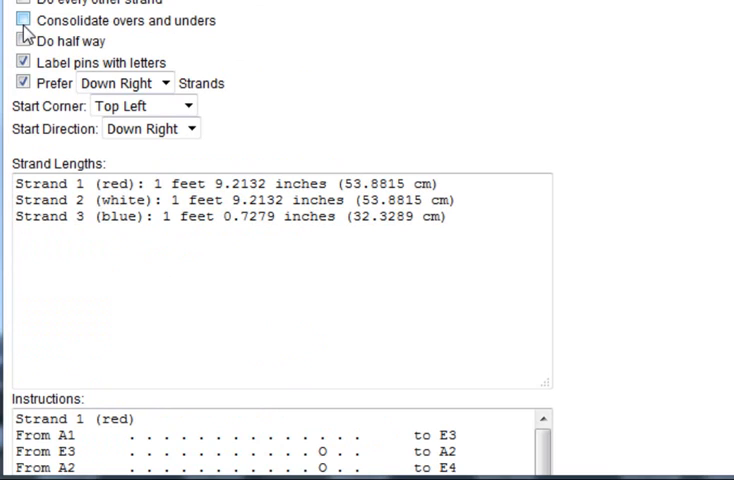
Step: Tick 'Consolidate overs and unders' and scroll down through the O1/U1 instructions
{"action": "left_click", "coordinate": [17, 20]}
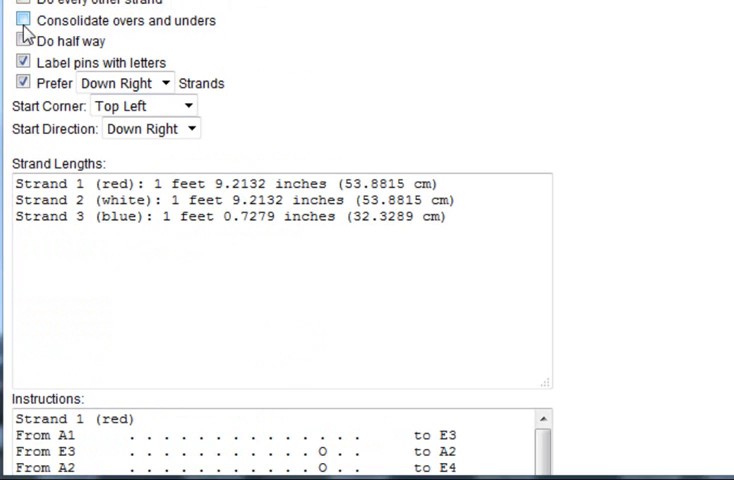
{"action": "left_click", "coordinate": [22, 20]}
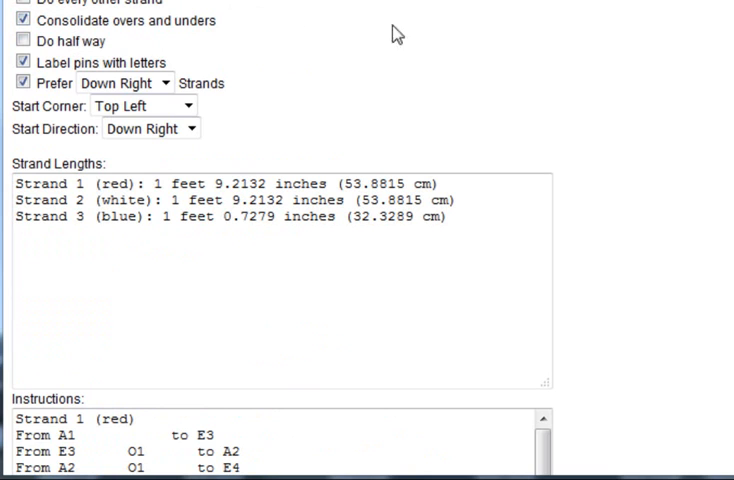
{"action": "mouse_move", "coordinate": [667, 44]}
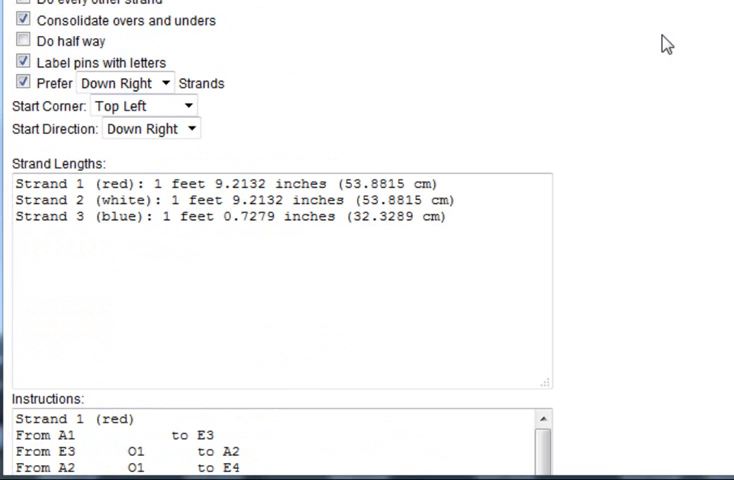
{"action": "scroll", "scroll_direction": "down", "scroll_amount": 3}
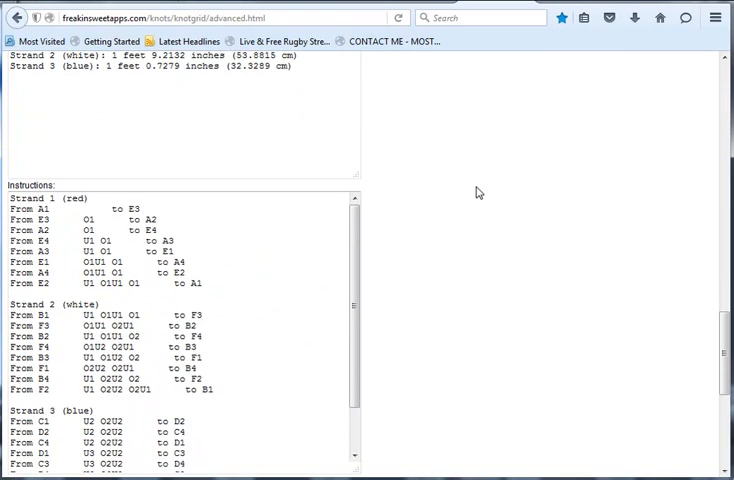
{"action": "scroll", "scroll_direction": "down", "scroll_amount": 3}
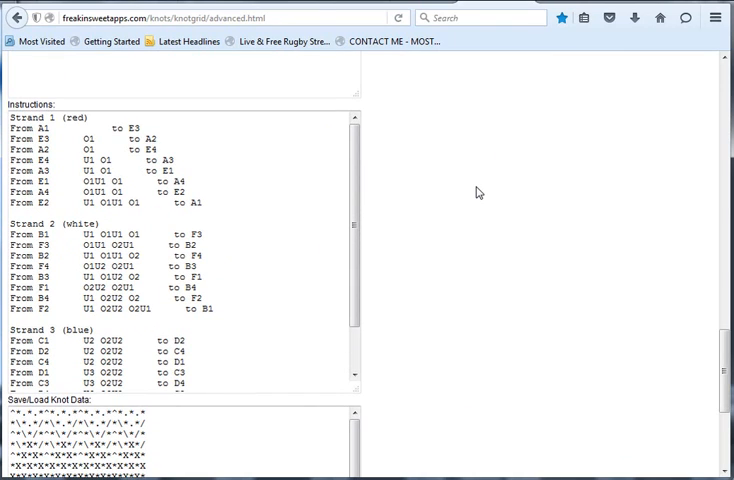
{"action": "scroll", "scroll_direction": "down", "scroll_amount": 3}
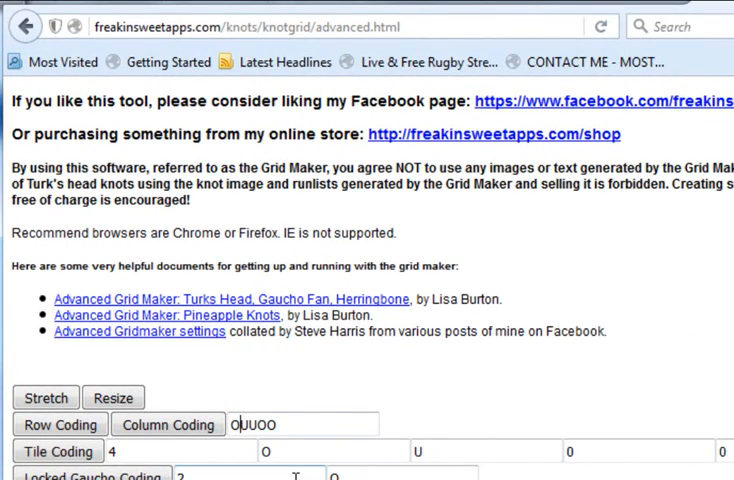
Step: Edit the column coding from OUUUOO to OOUUOO
{"action": "type", "text": "O"}
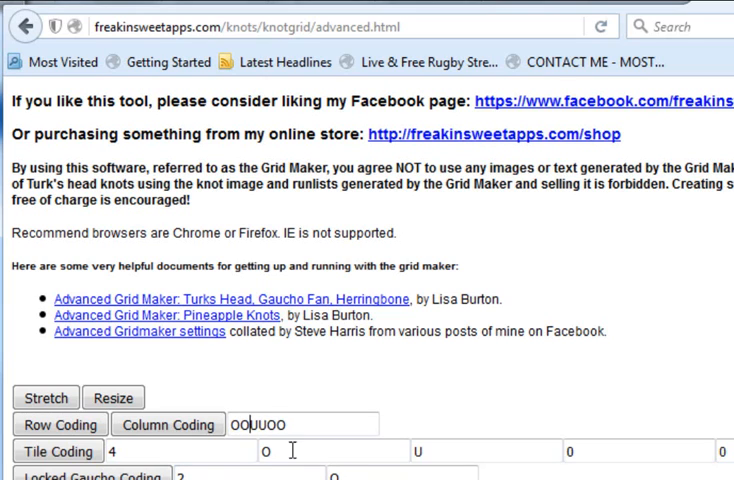
{"action": "mouse_move", "coordinate": [385, 405]}
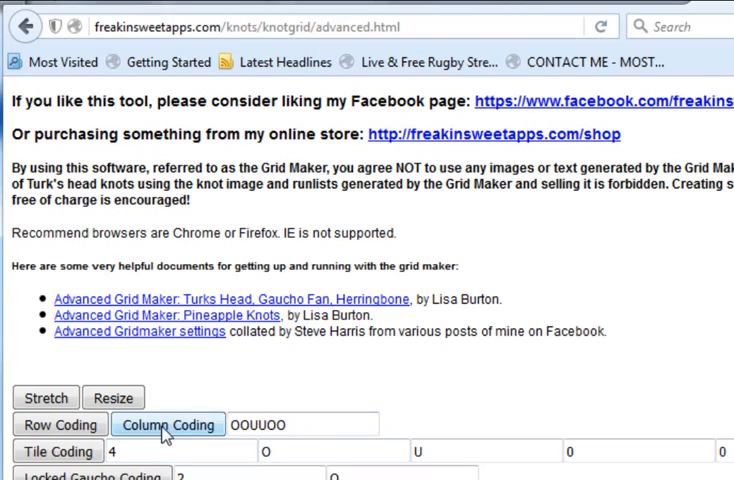
{"action": "scroll", "scroll_direction": "down", "scroll_amount": 3}
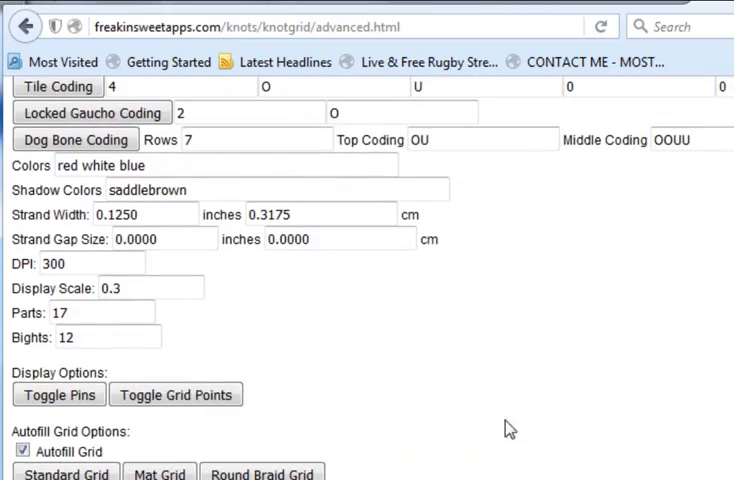